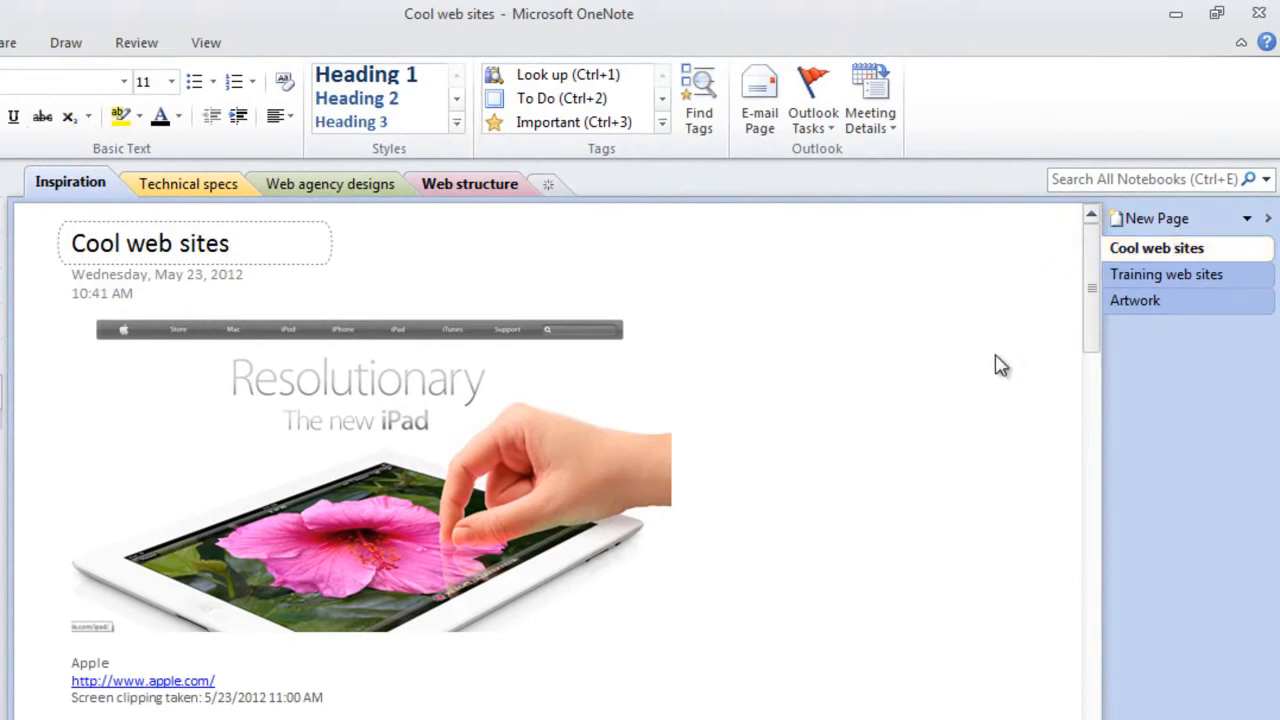
# - Review the Top site navigation page, then reveal the Share ribbon's Mark as Read choices for its highlighted changes
pyautogui.scroll(-3)
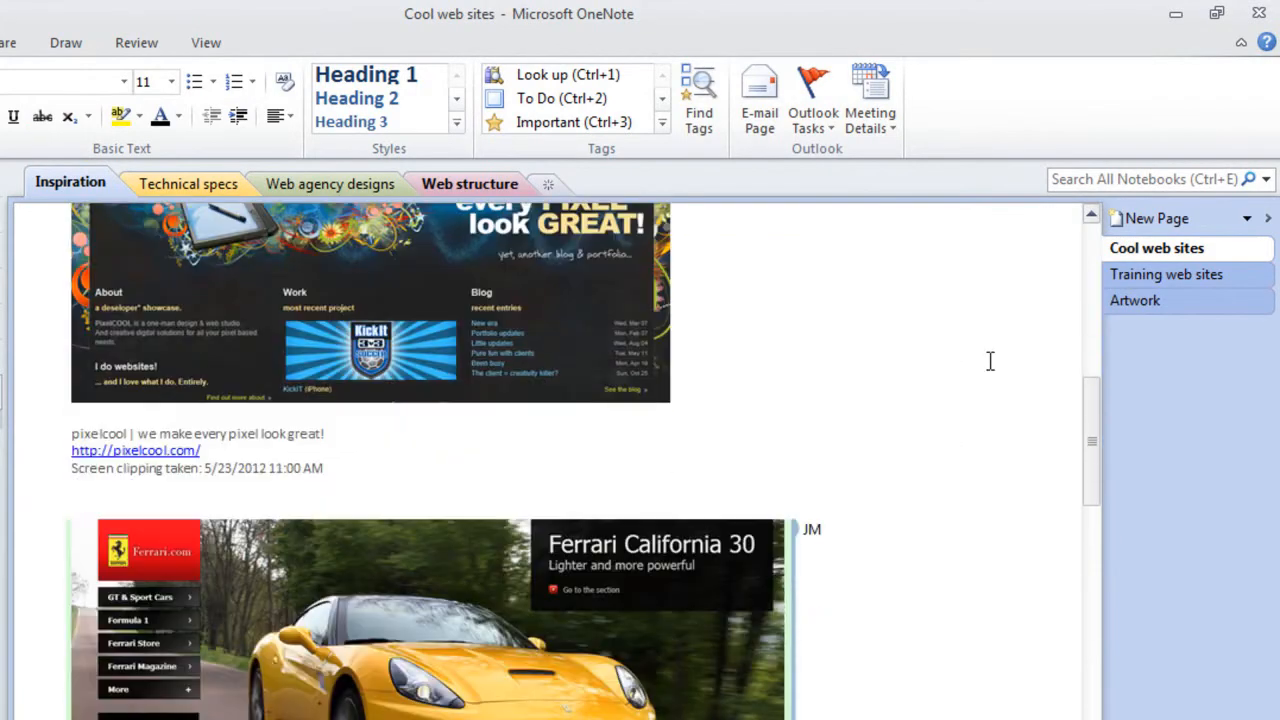
pyautogui.scroll(-3)
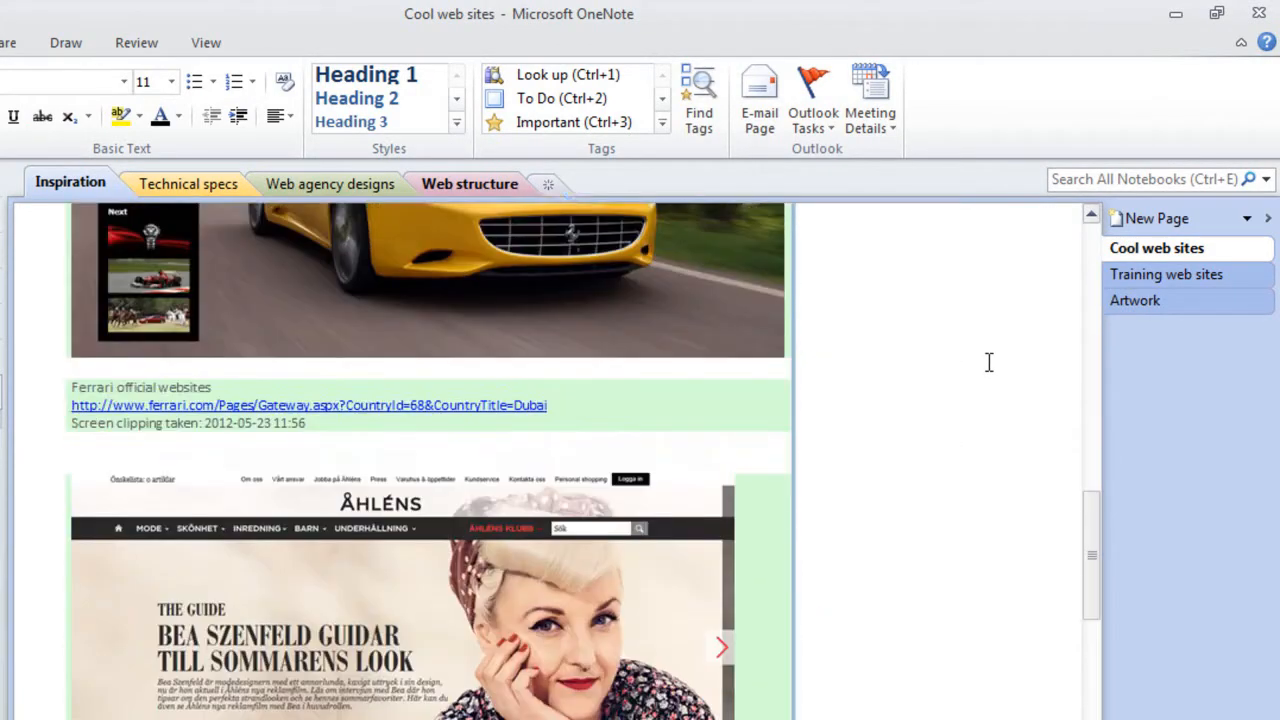
pyautogui.scroll(-3)
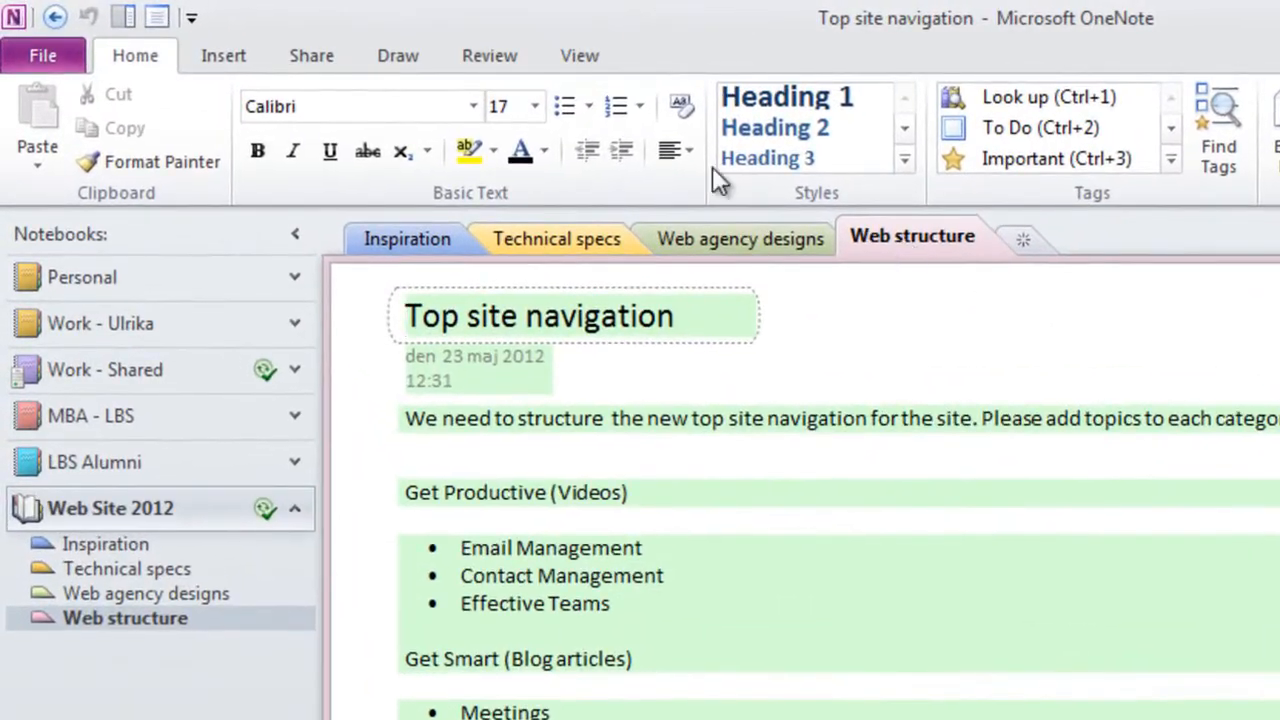
pyautogui.click(311, 55)
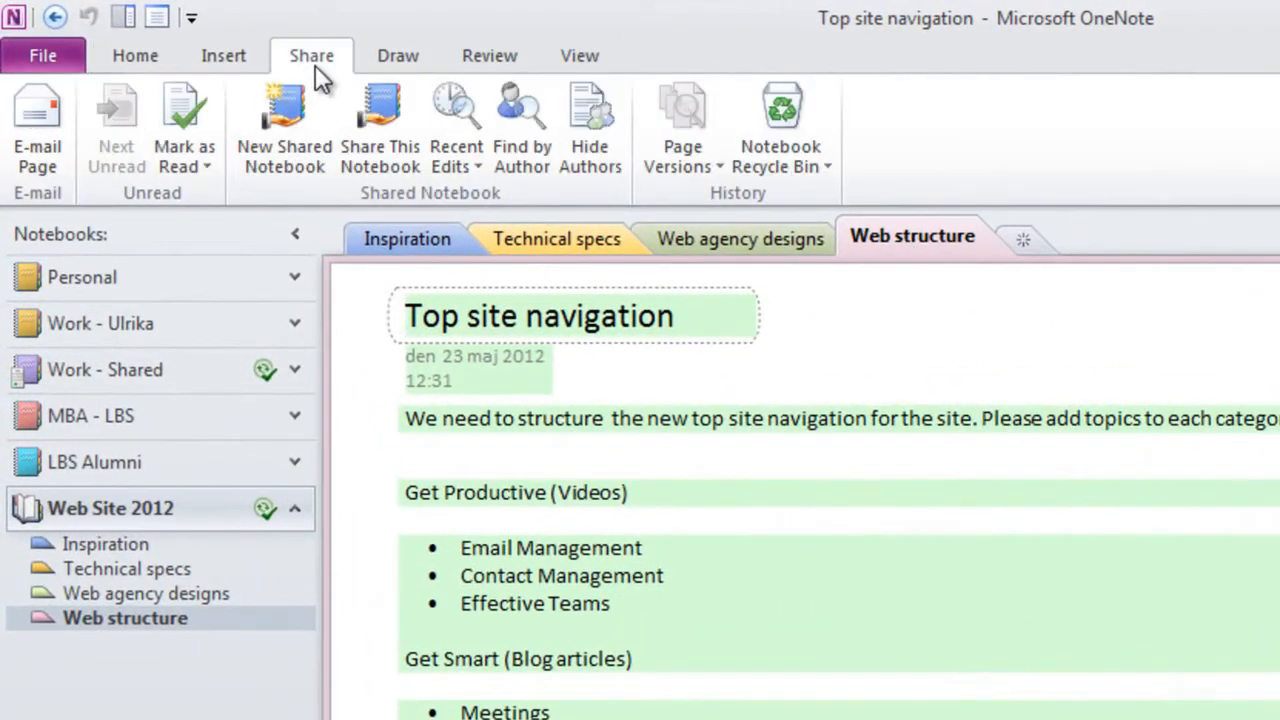
pyautogui.click(184, 167)
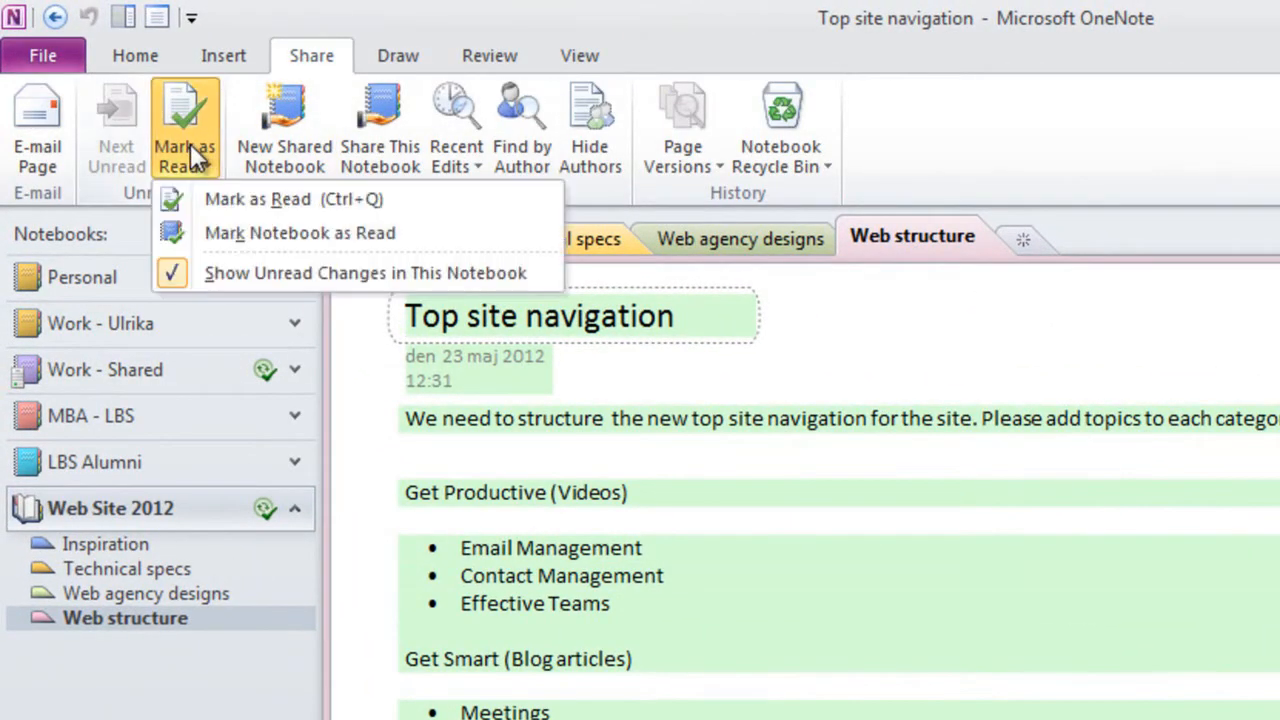